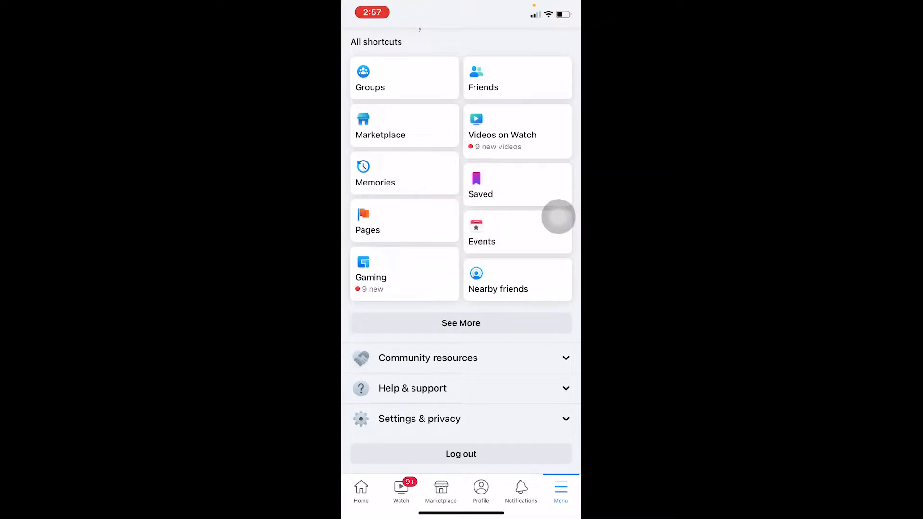
Log out of the current Facebook account and return to the saved-accounts login screen.
{"action": "scroll", "scroll_direction": "up", "scroll_amount": 3}
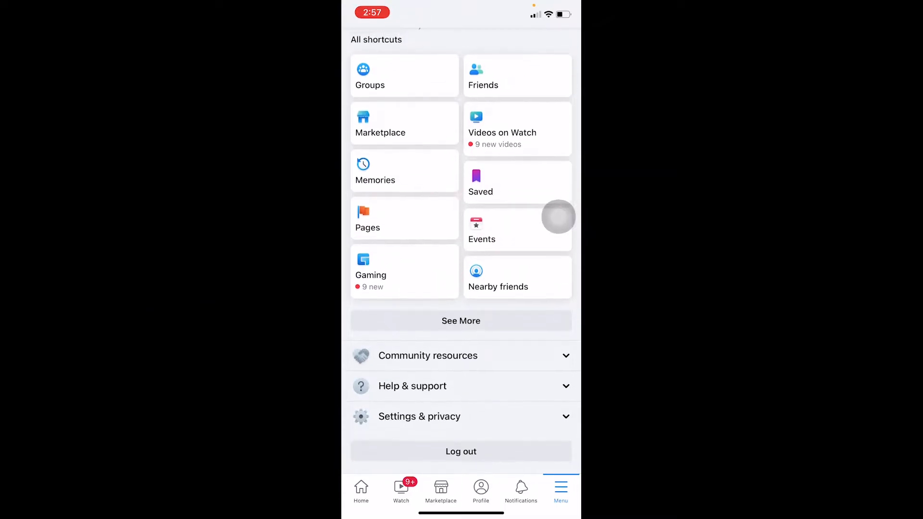
{"action": "scroll", "scroll_direction": "up", "scroll_amount": 3}
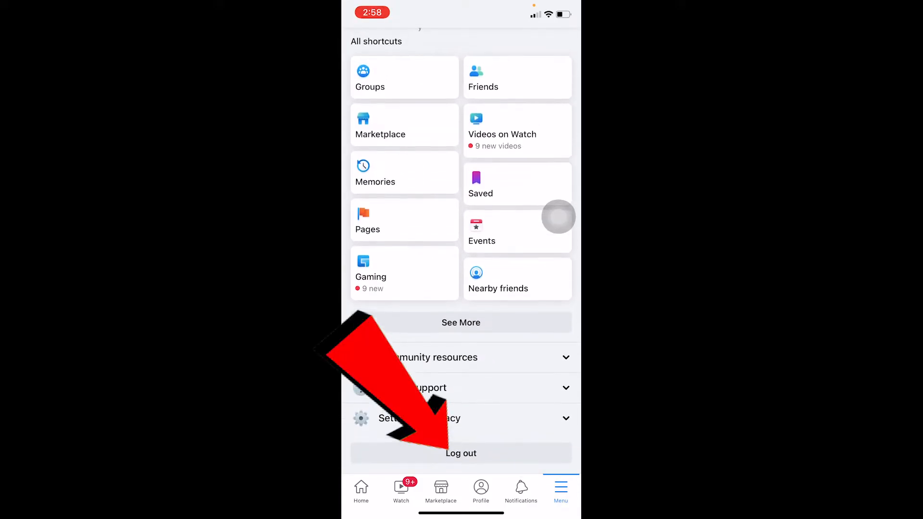
{"action": "left_click", "coordinate": [461, 453]}
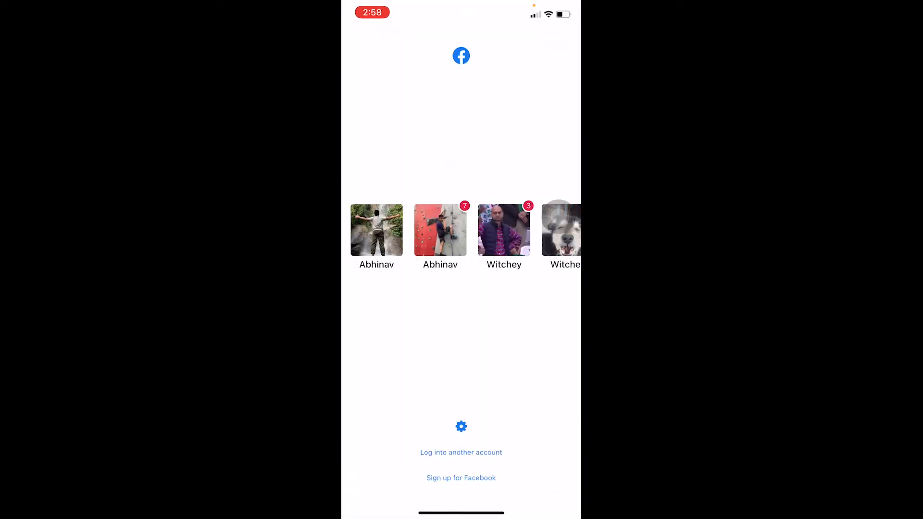
{"action": "left_click", "coordinate": [461, 452]}
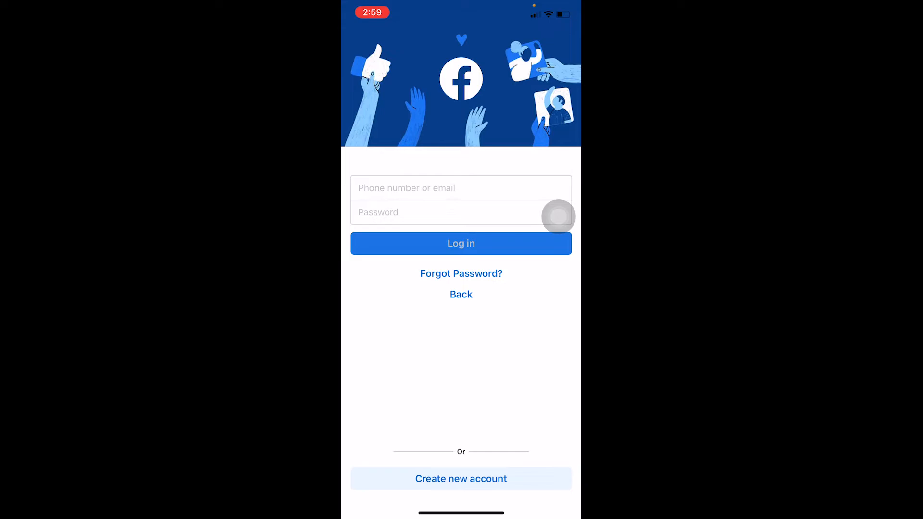
{"action": "left_click", "coordinate": [461, 295]}
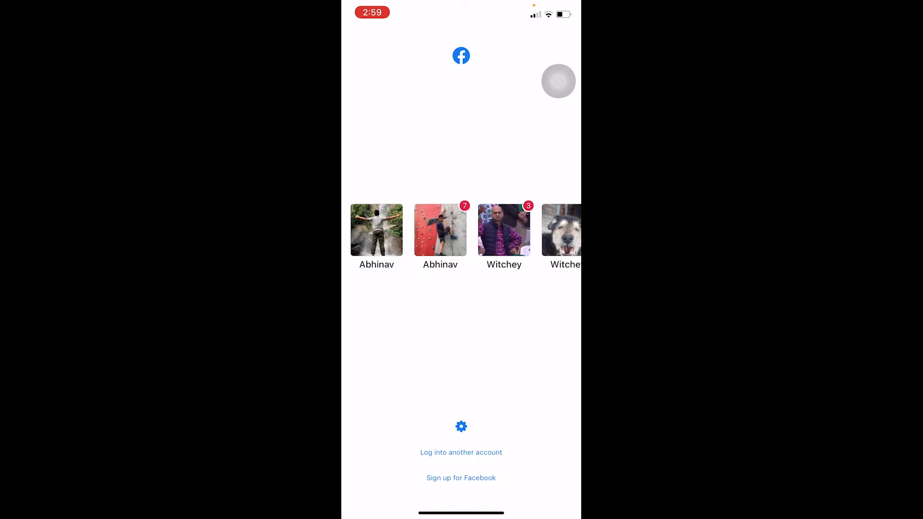
Log in with a saved account, scroll its news feed, and reopen the main menu.
{"action": "scroll", "scroll_direction": "left", "scroll_amount": 3}
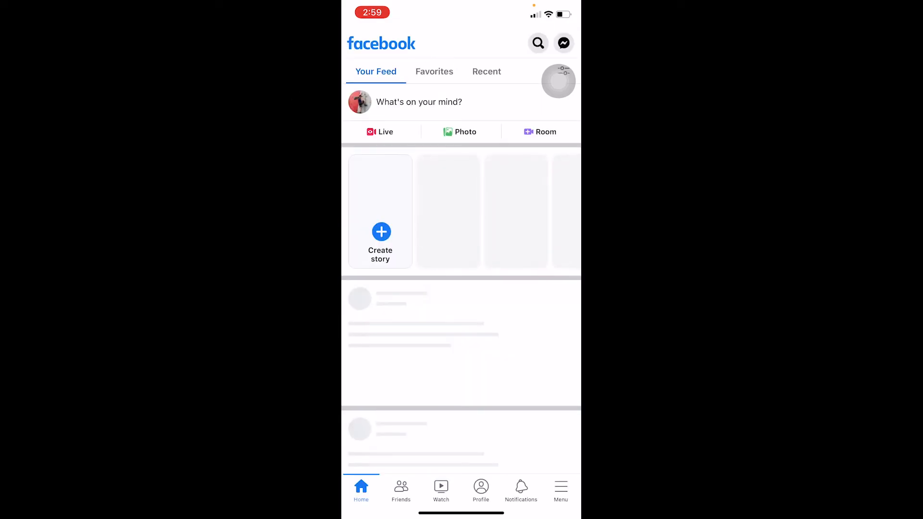
{"action": "scroll", "scroll_direction": "down", "scroll_amount": 3}
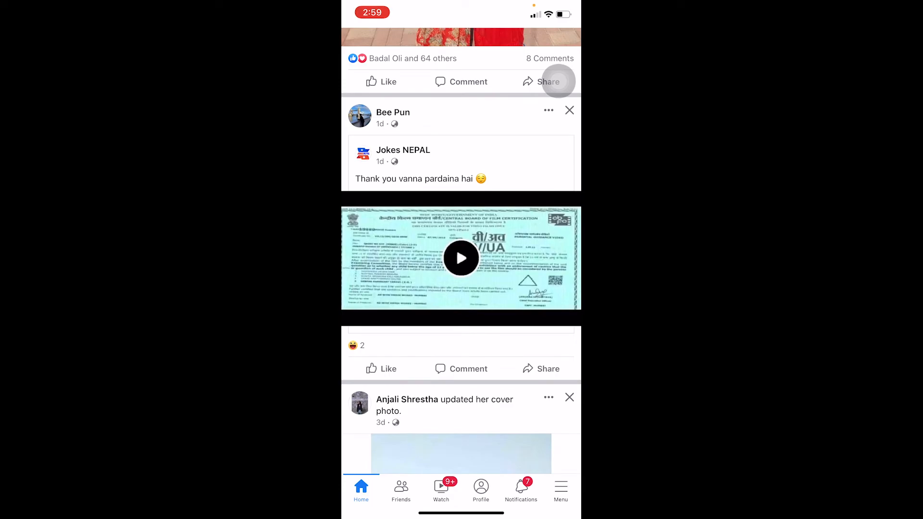
{"action": "left_click", "coordinate": [559, 489]}
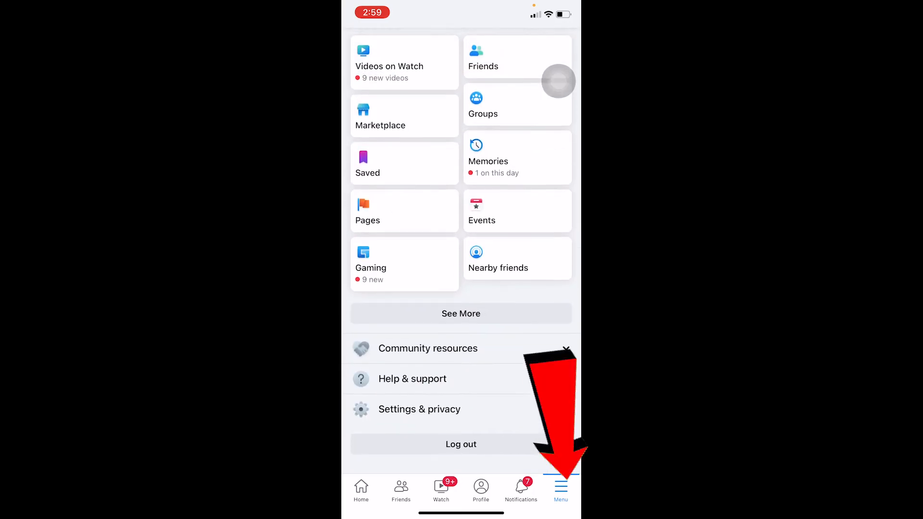
Return to the new account's home feed showing its stories and latest posts.
{"action": "left_click", "coordinate": [360, 488]}
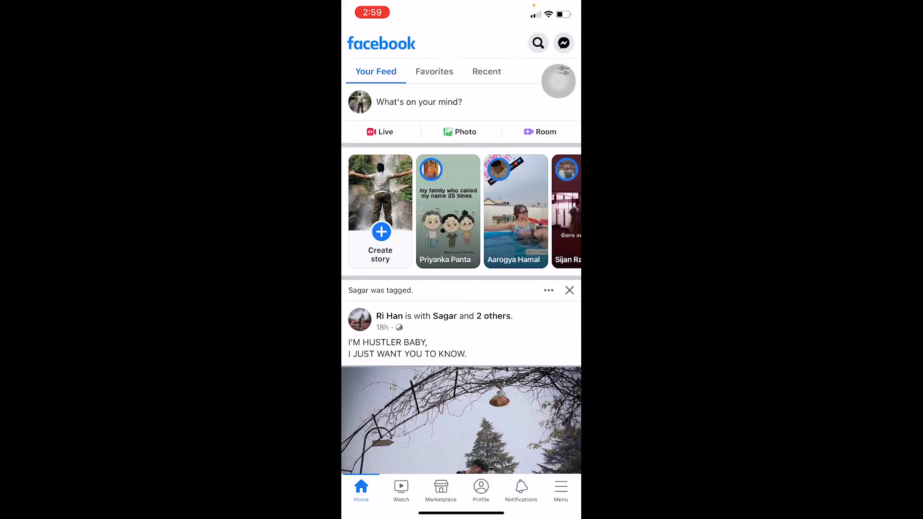